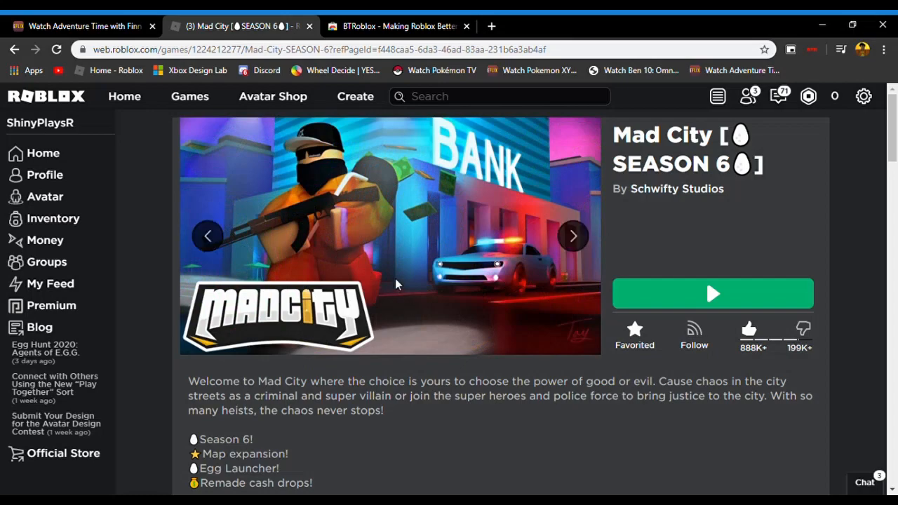
On the BTRoblox Web Store page, remove the extension from Chrome and add it back
scroll(down, 3)
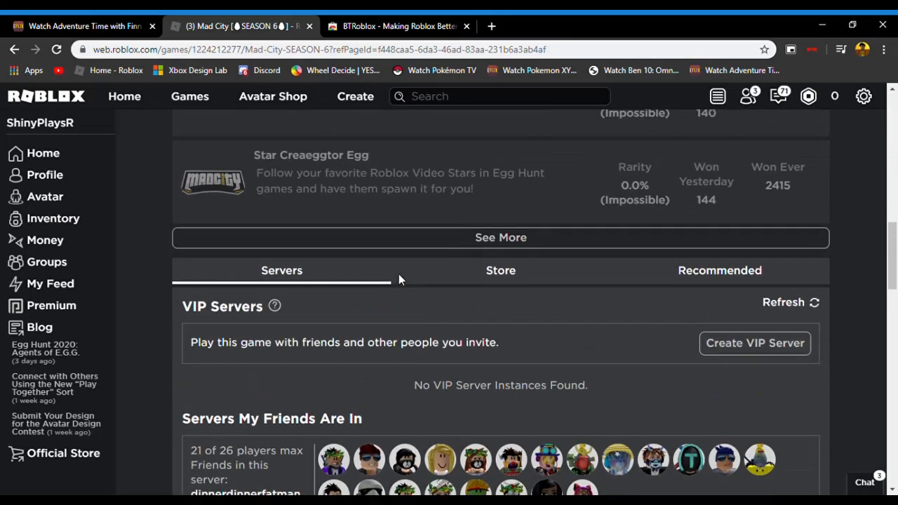
scroll(up, 3)
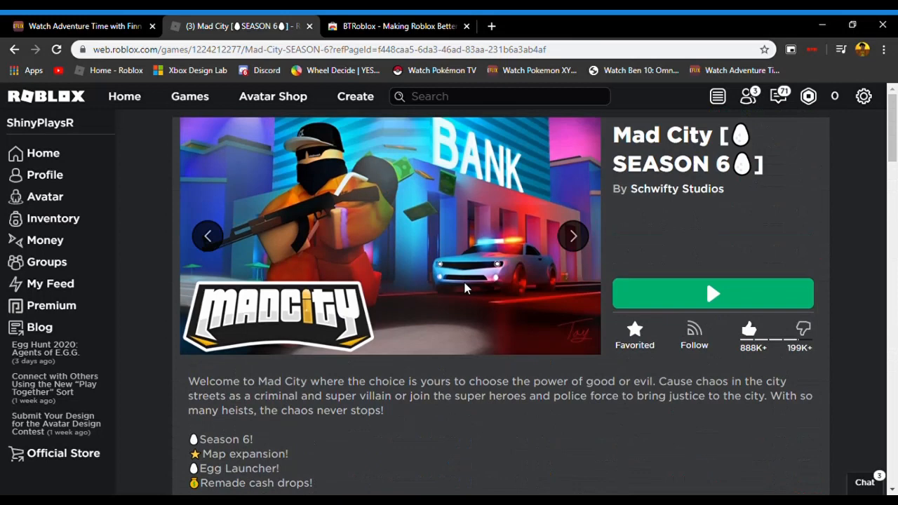
click(398, 26)
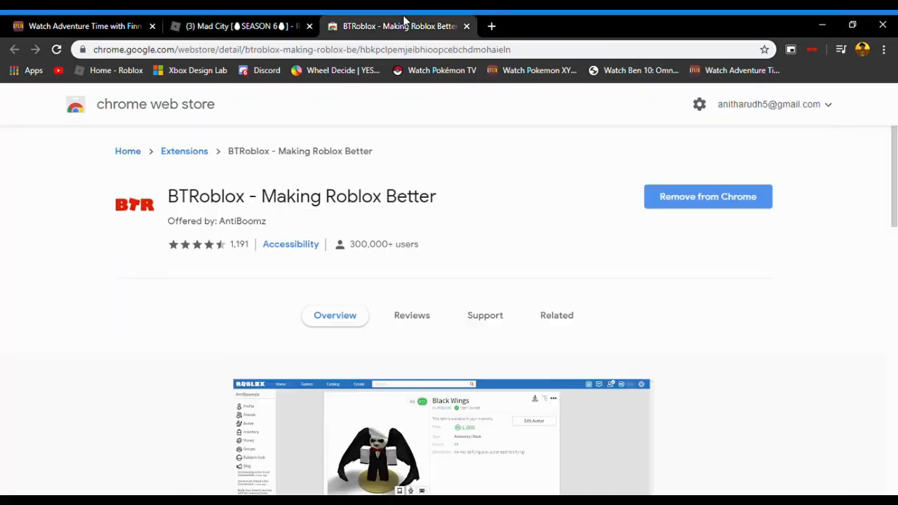
mouse_move(544, 343)
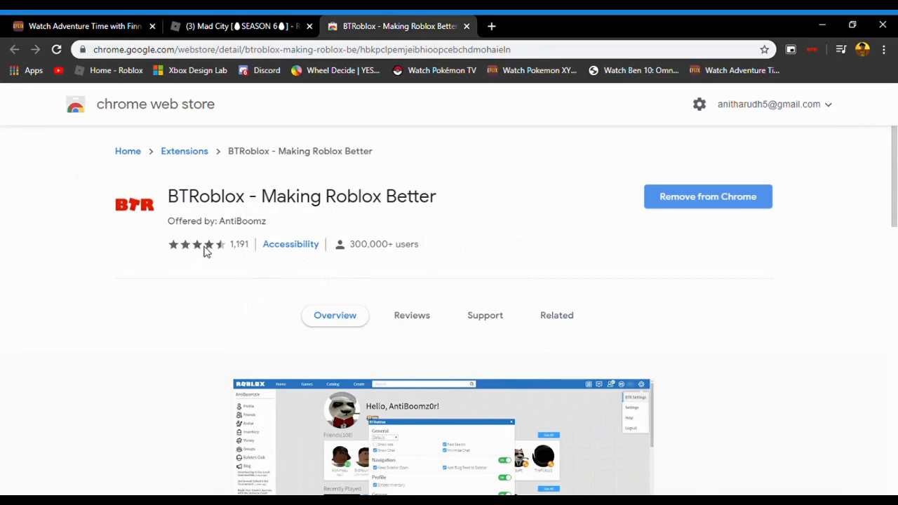
mouse_move(540, 197)
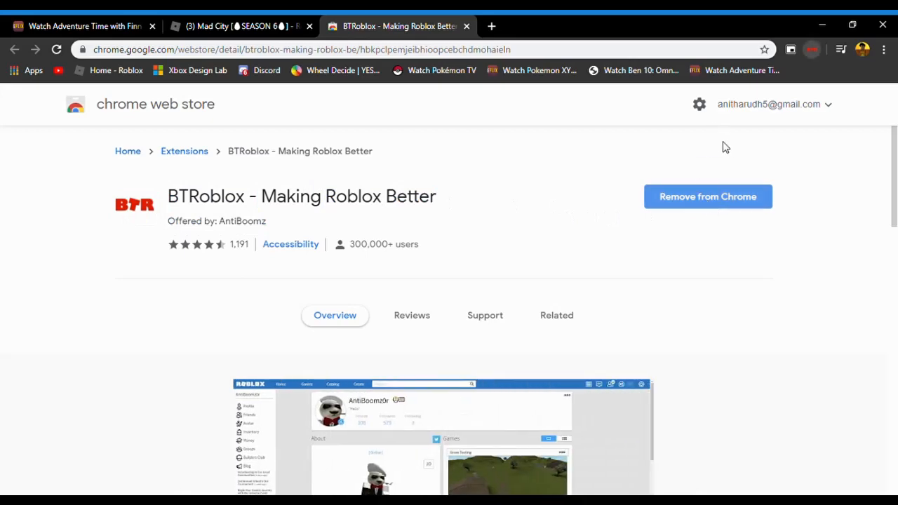
click(707, 196)
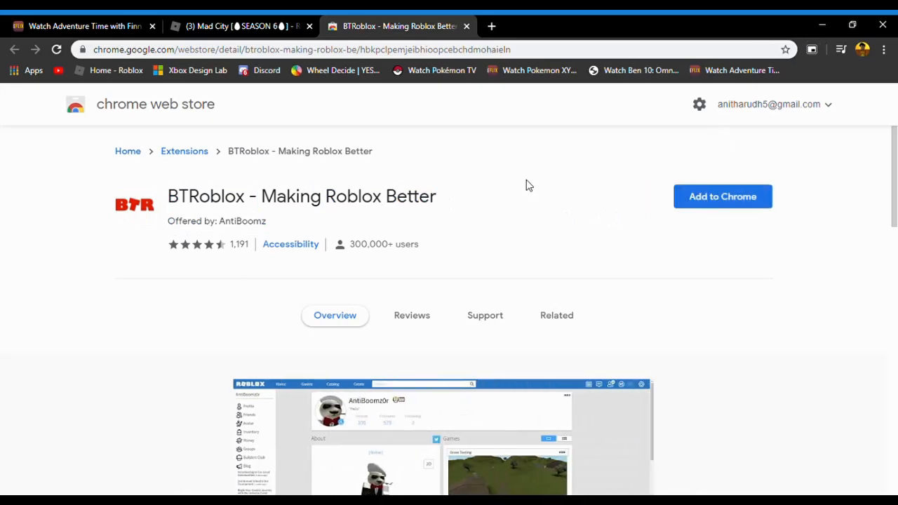
mouse_move(706, 189)
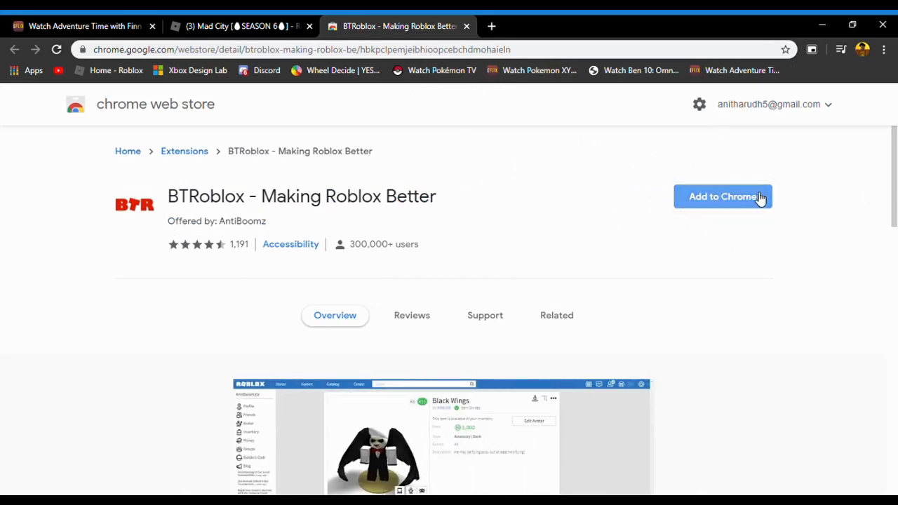
click(722, 197)
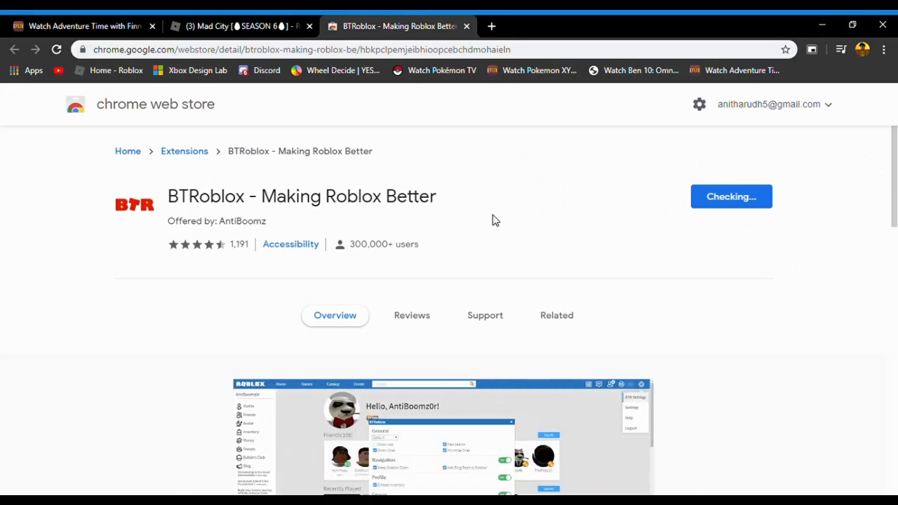
mouse_move(686, 212)
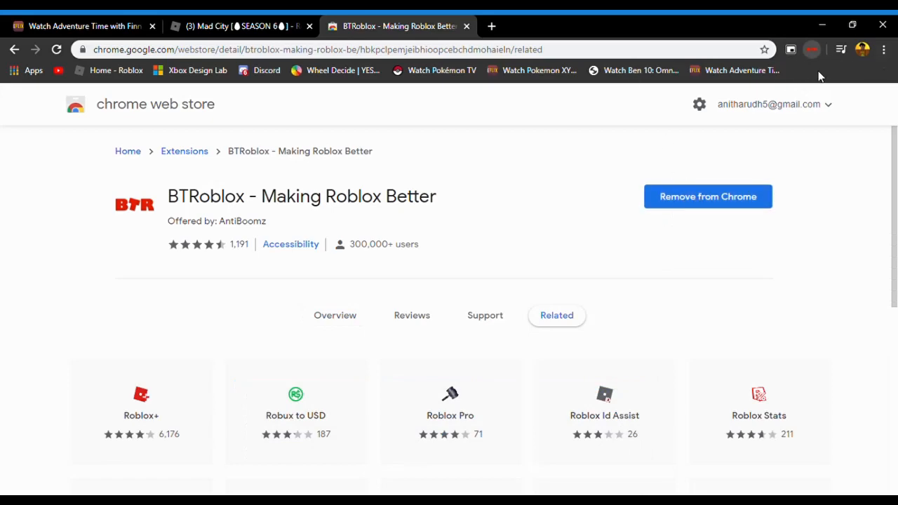
On the Mad City page, jump to the last server page, then go back to page 234
click(238, 26)
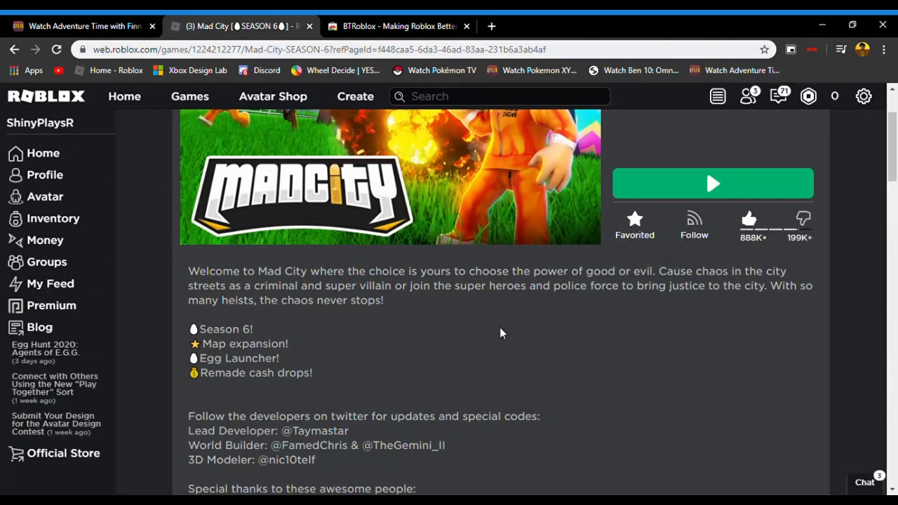
mouse_move(382, 267)
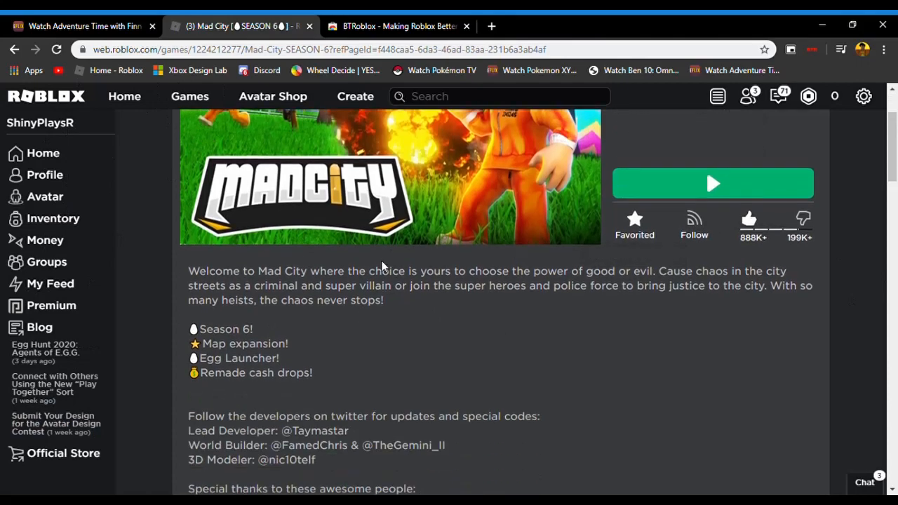
scroll(down, 3)
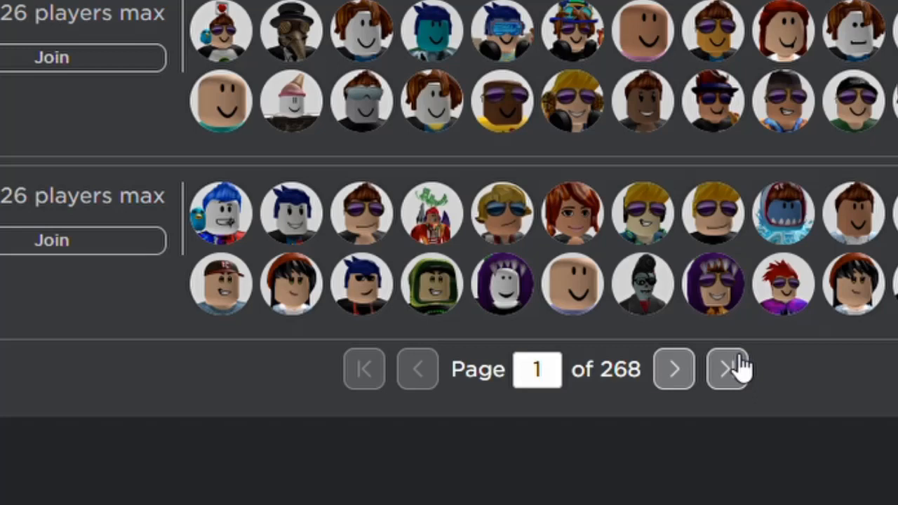
click(728, 369)
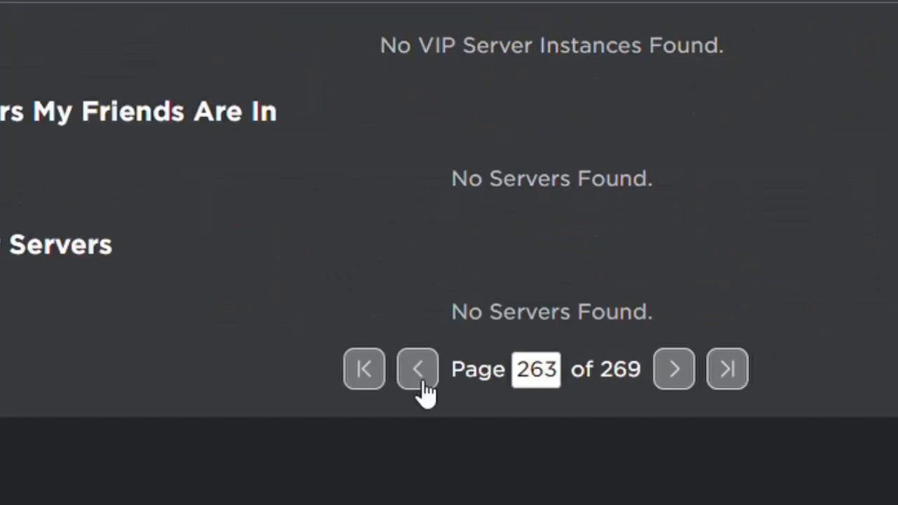
click(417, 369)
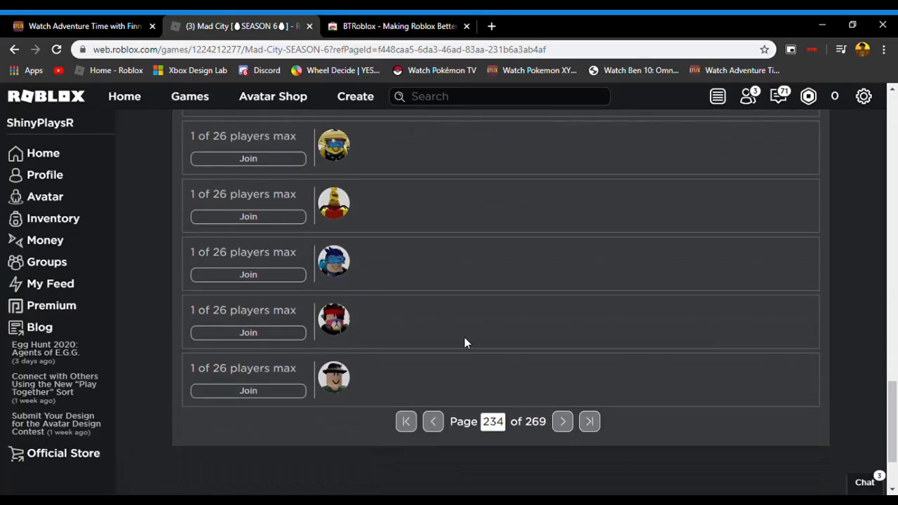
scroll(down, 3)
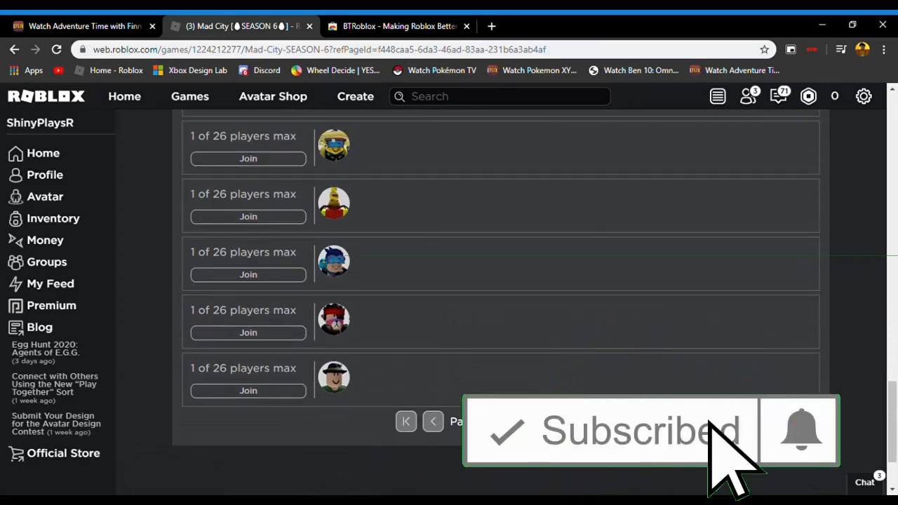
mouse_move(737, 449)
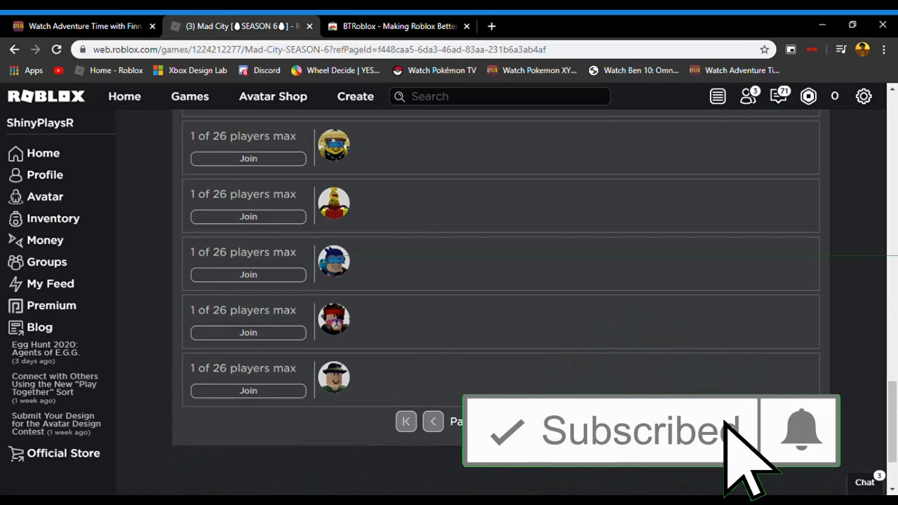